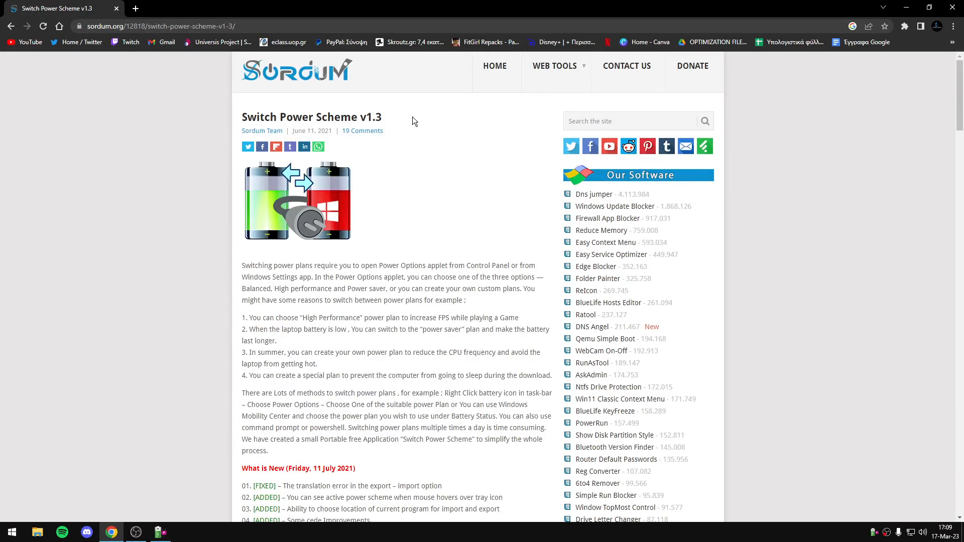
- Locate the Ultra Low Latency.pow file on the desktop before importing
triple_click(311, 116)
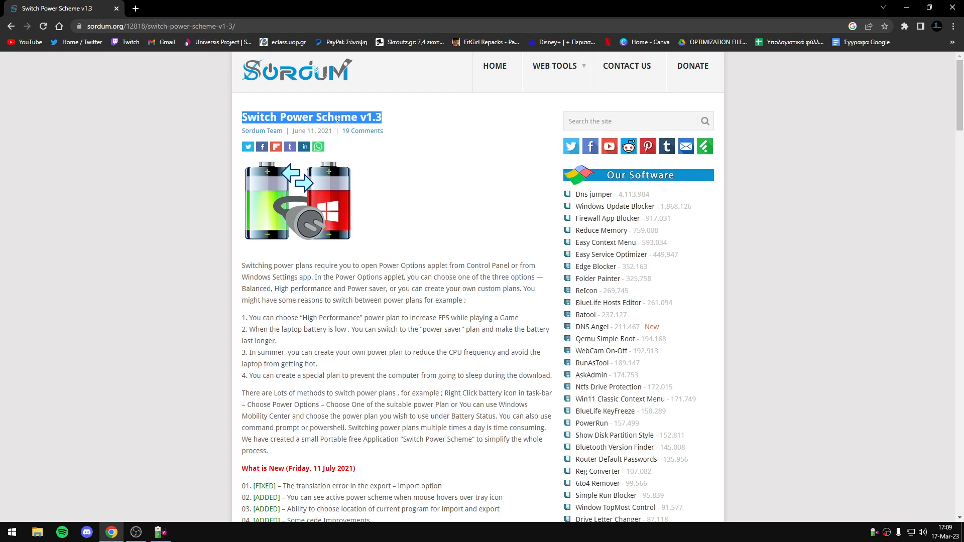
click(418, 121)
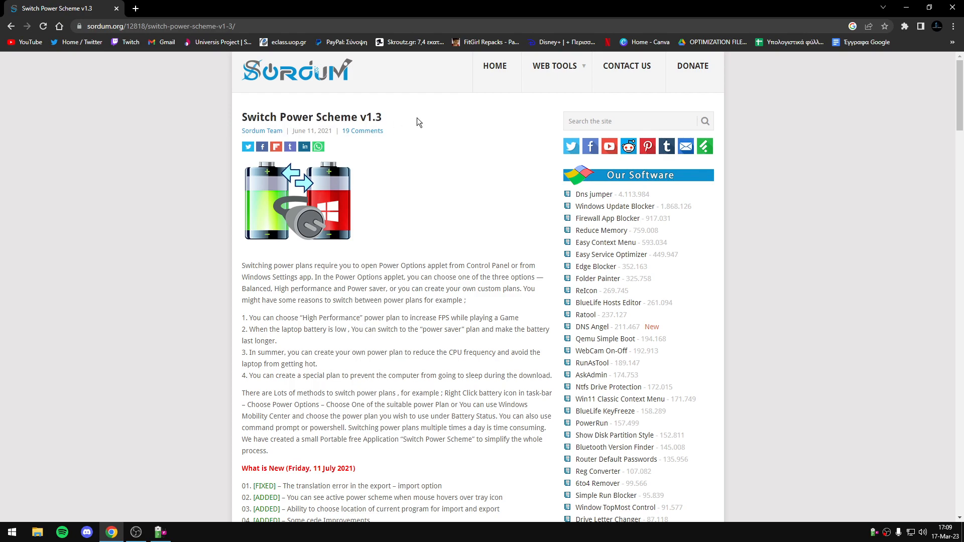
mouse_move(64, 53)
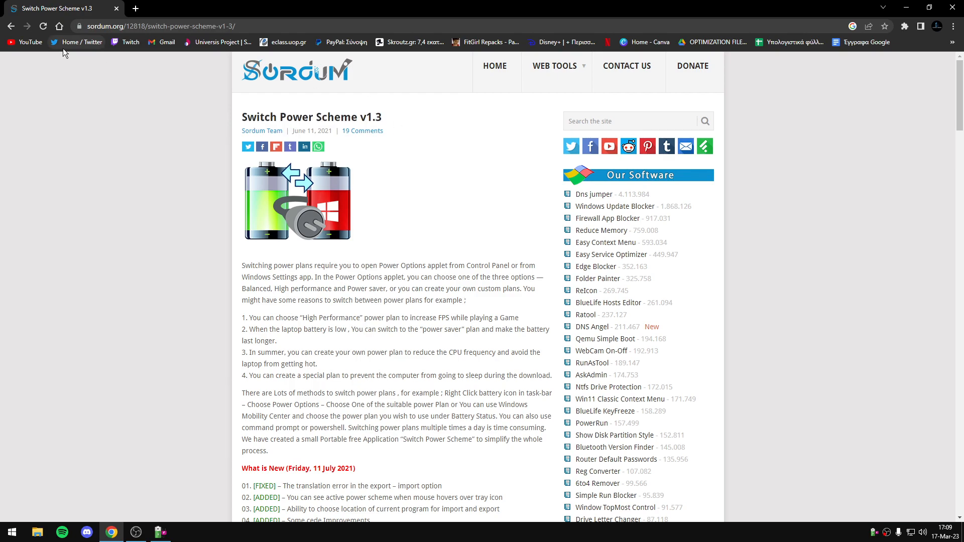
click(163, 27)
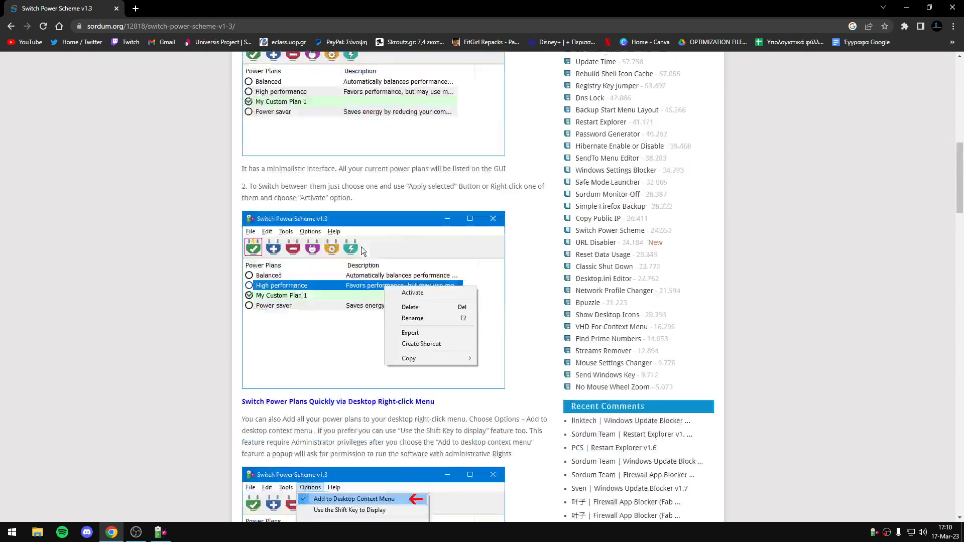
scroll(down, 3)
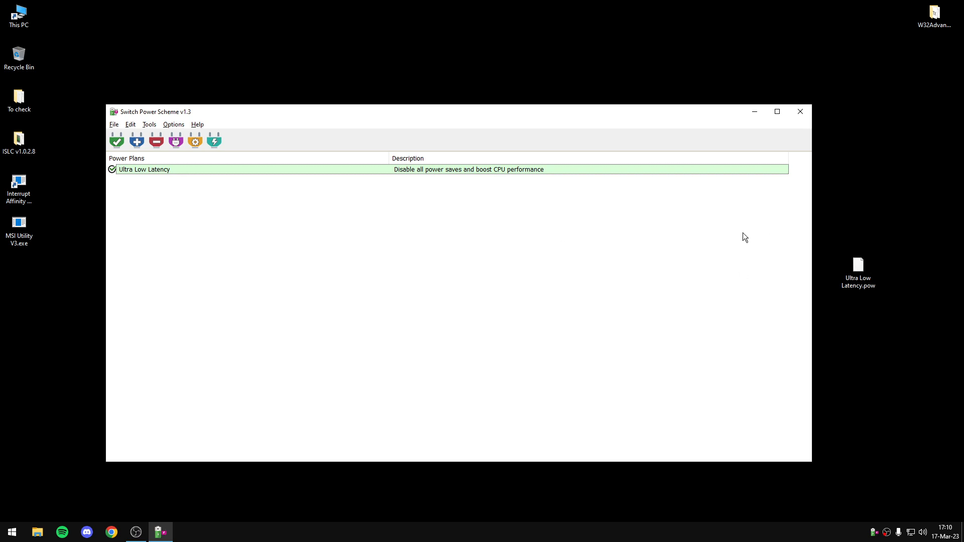
click(858, 265)
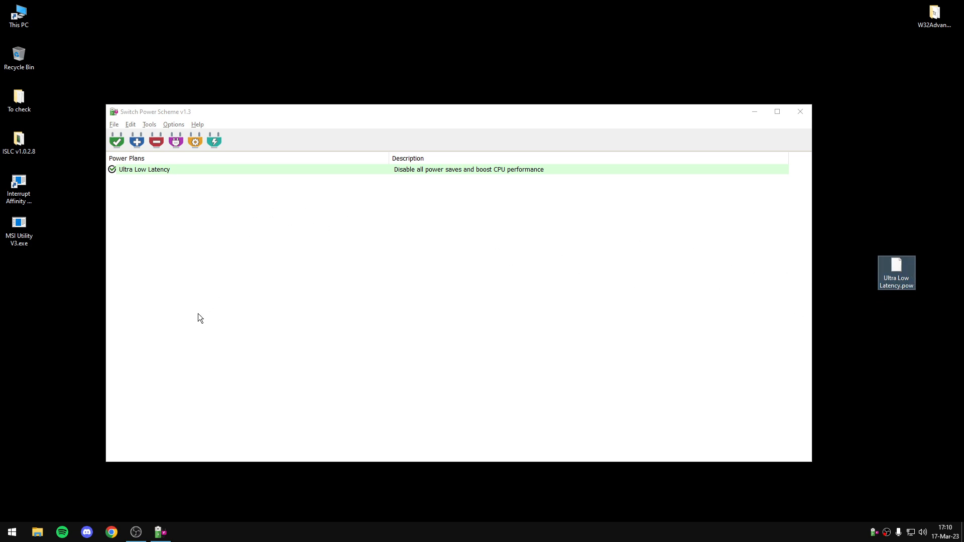
- Import Ultra Low Latency.pow so a second Ultra Low Latency plan is listed
click(113, 124)
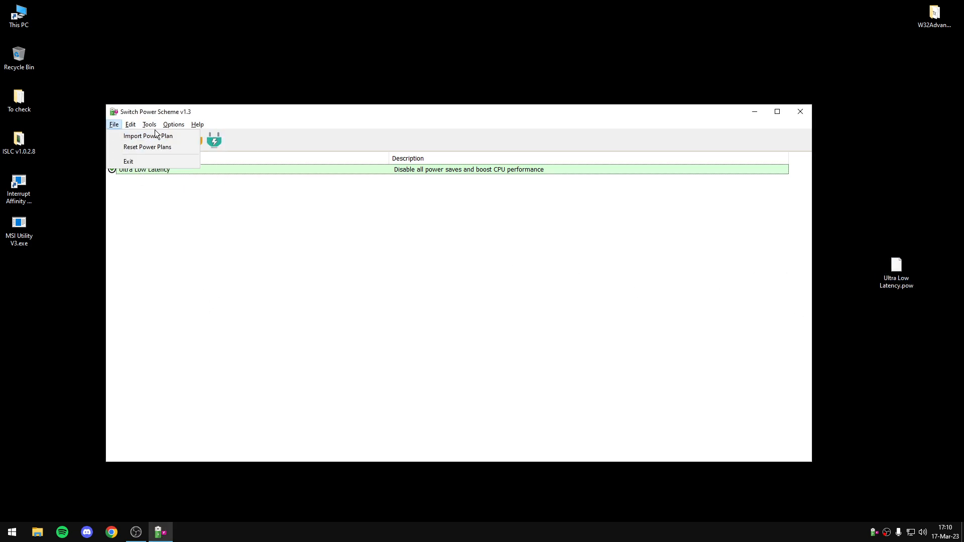
click(148, 135)
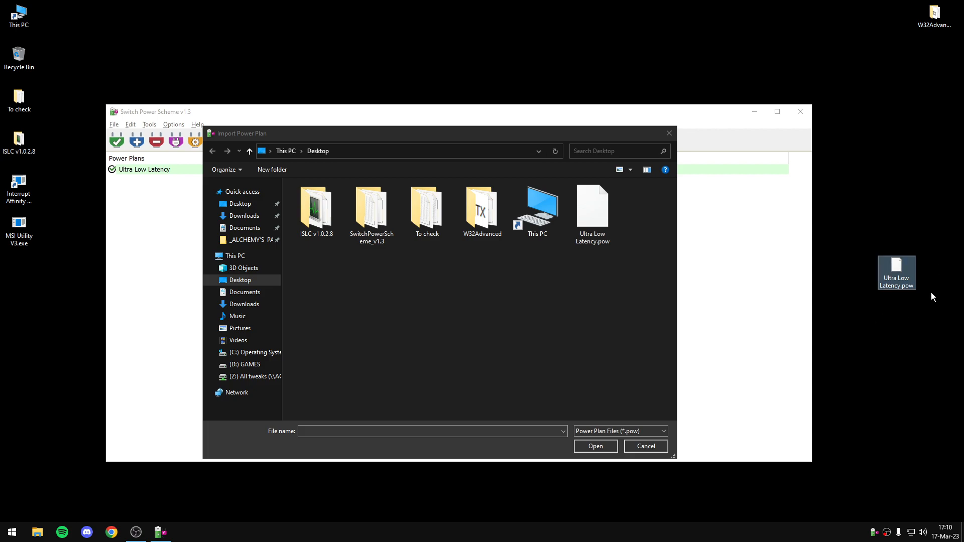
click(592, 209)
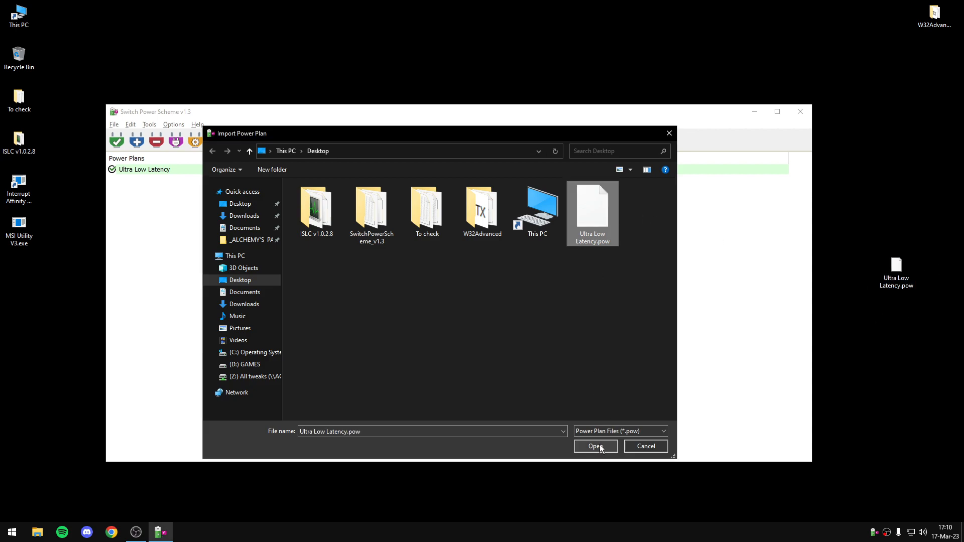
click(595, 446)
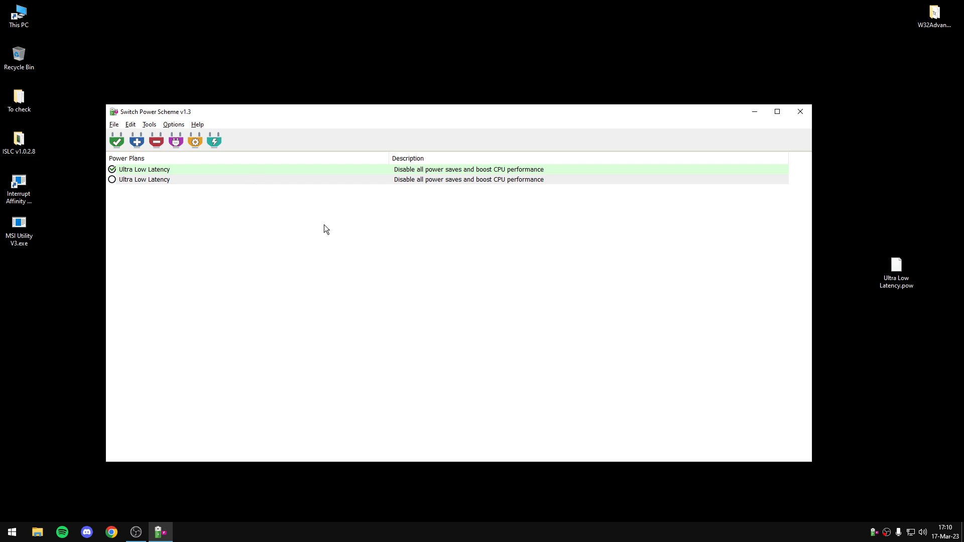
mouse_move(273, 176)
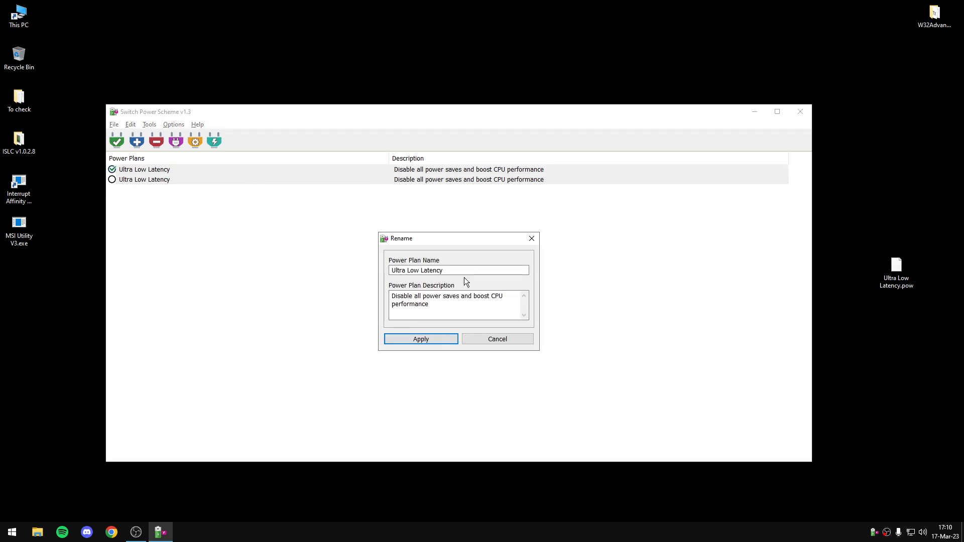
- Rename the active plan to 'Power 1' with description 'Power 1' and apply it
text(Power 1)
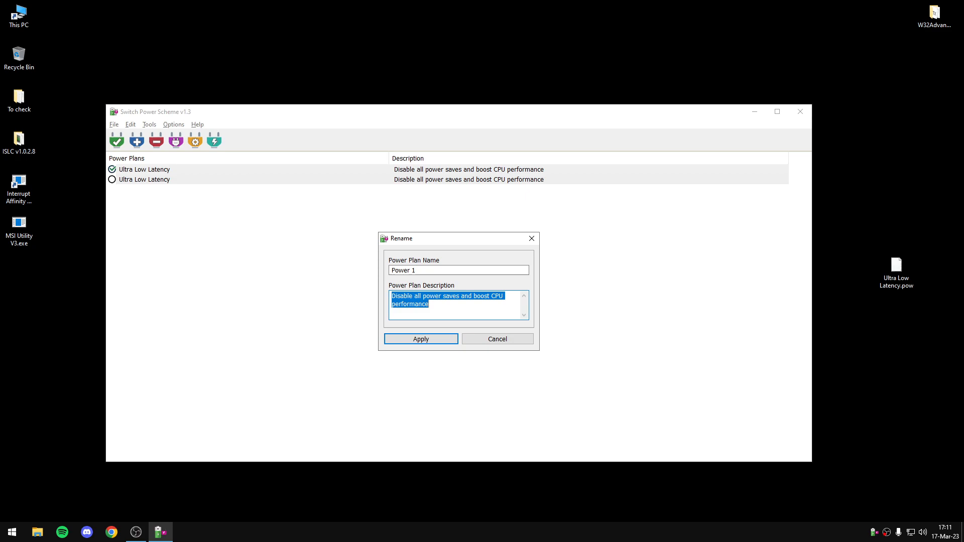
text(Power 1)
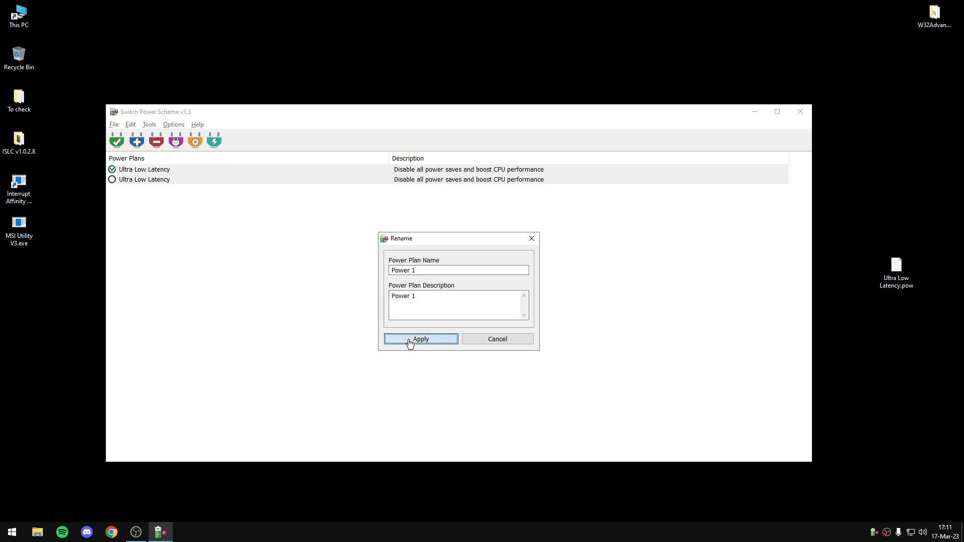
click(421, 338)
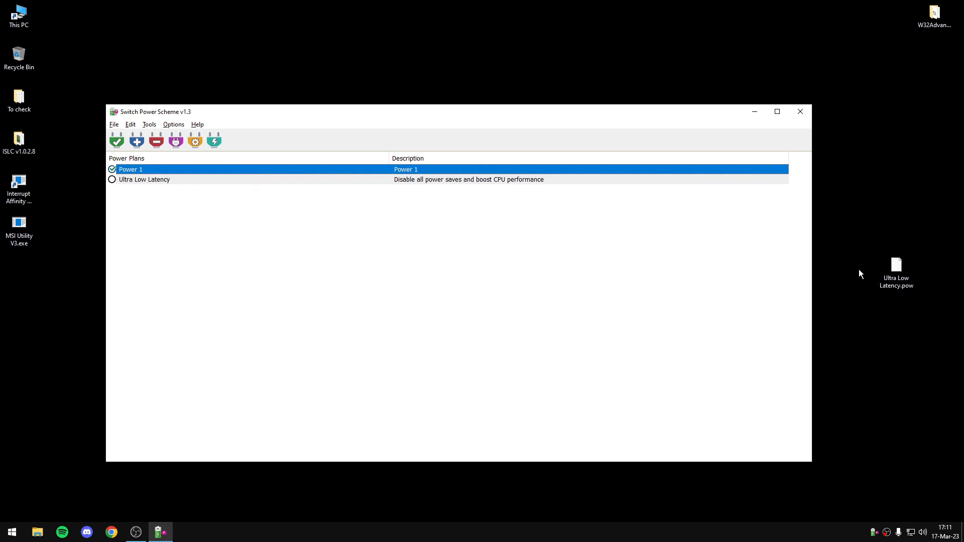
mouse_move(904, 298)
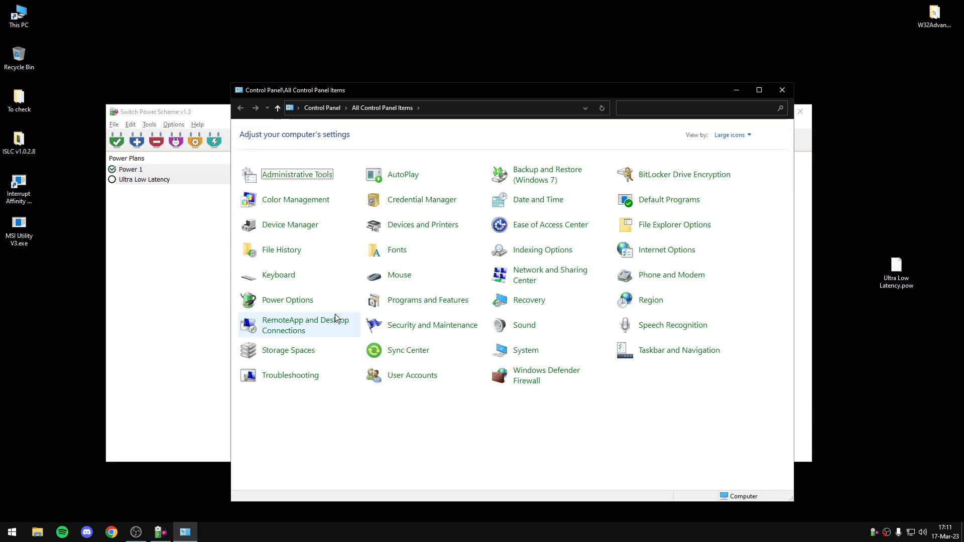
click(286, 300)
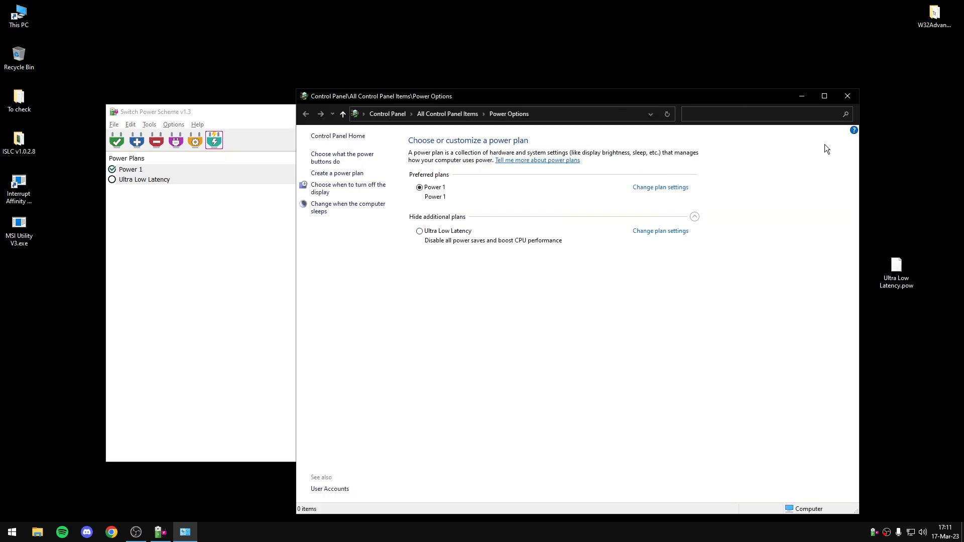
click(660, 186)
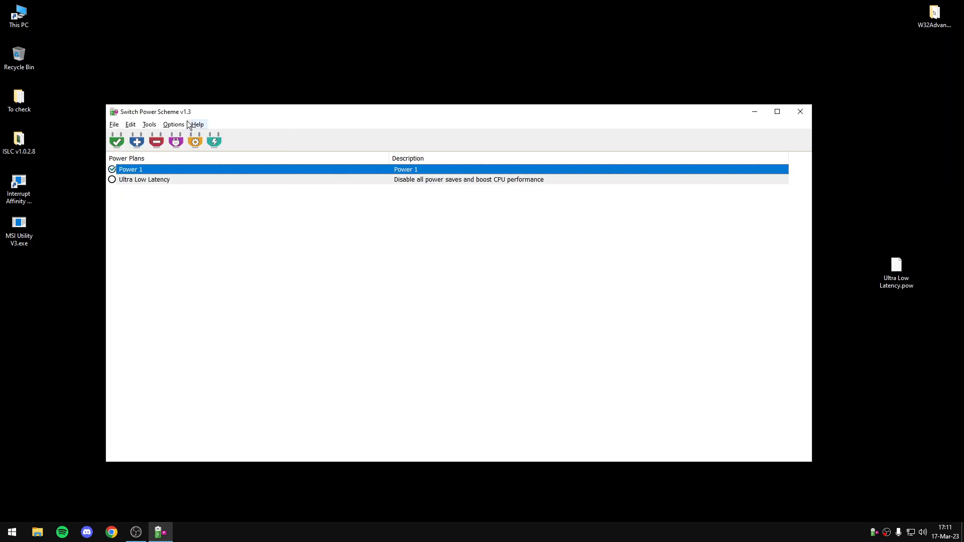
click(149, 124)
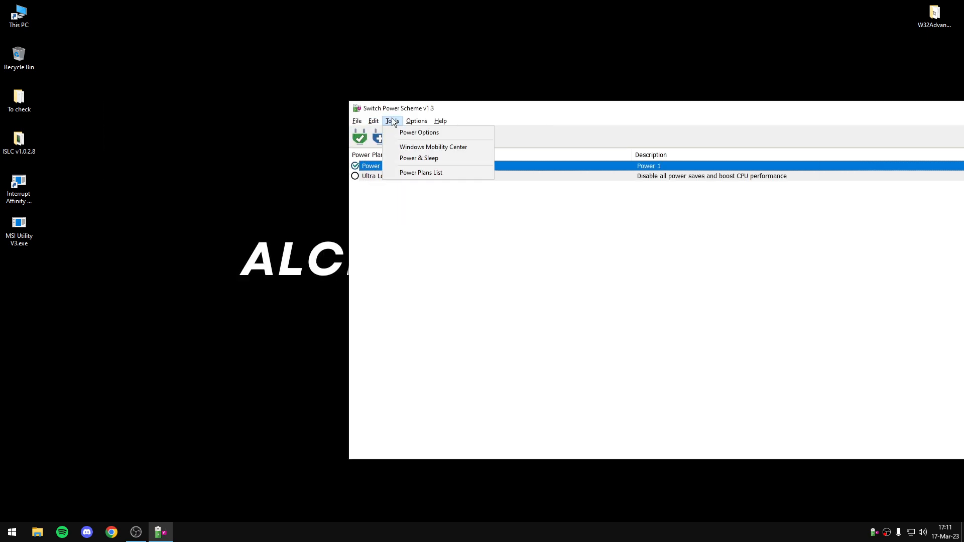
click(356, 120)
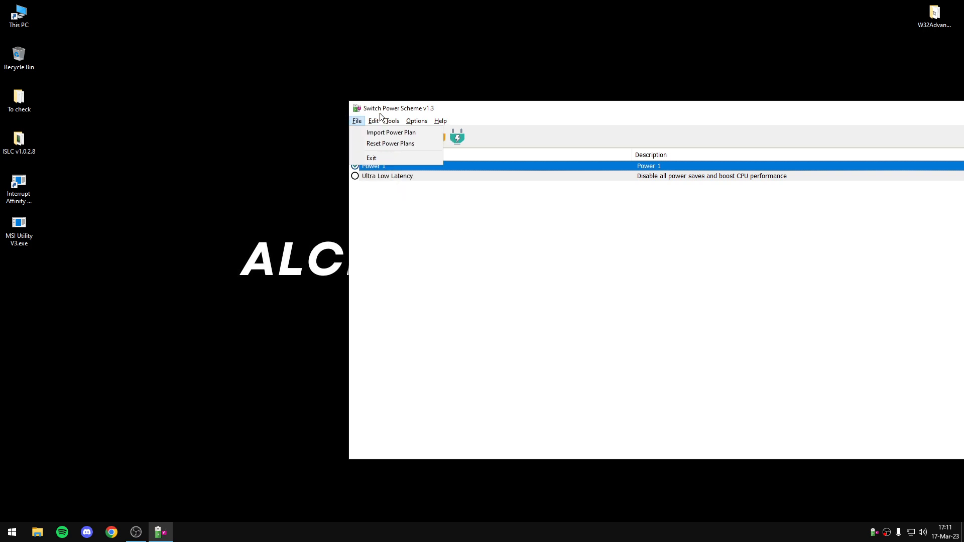
click(416, 120)
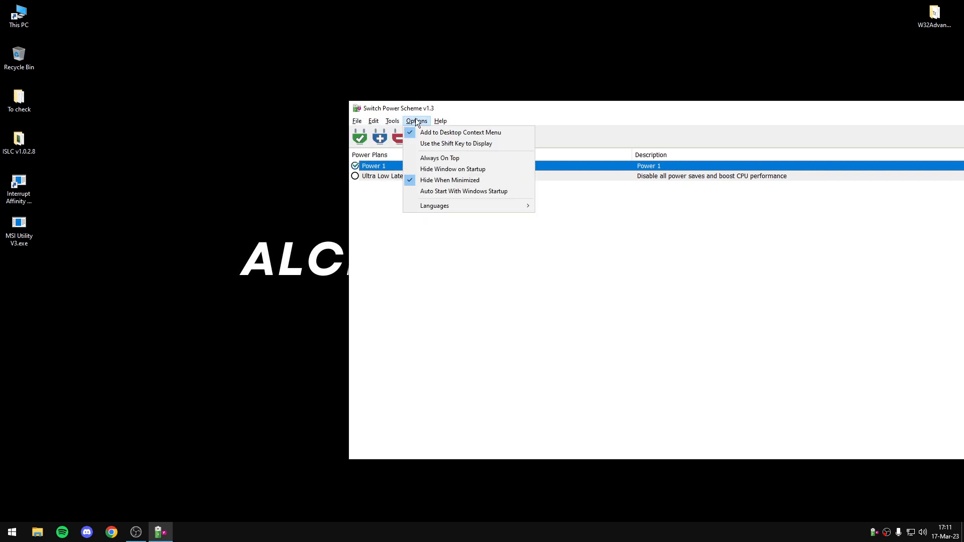
mouse_move(460, 133)
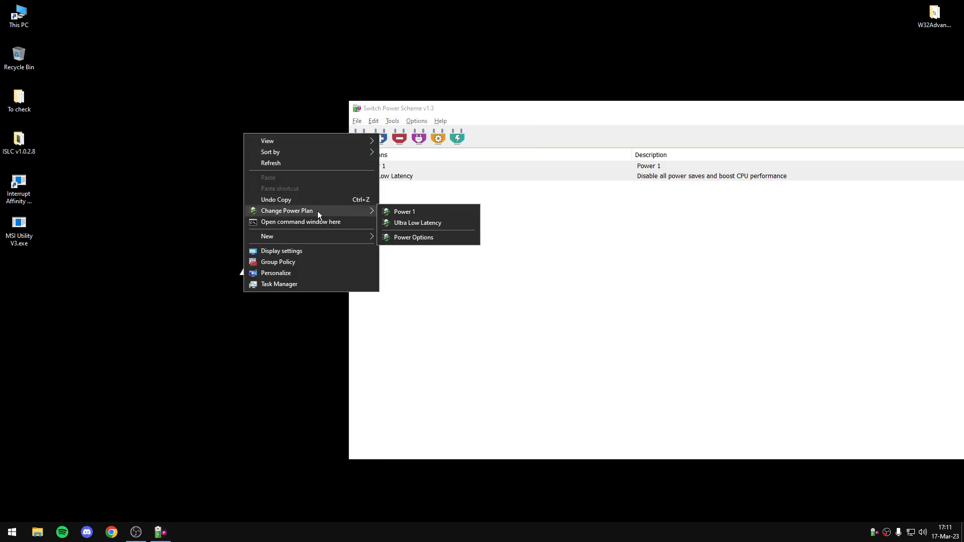
mouse_move(431, 229)
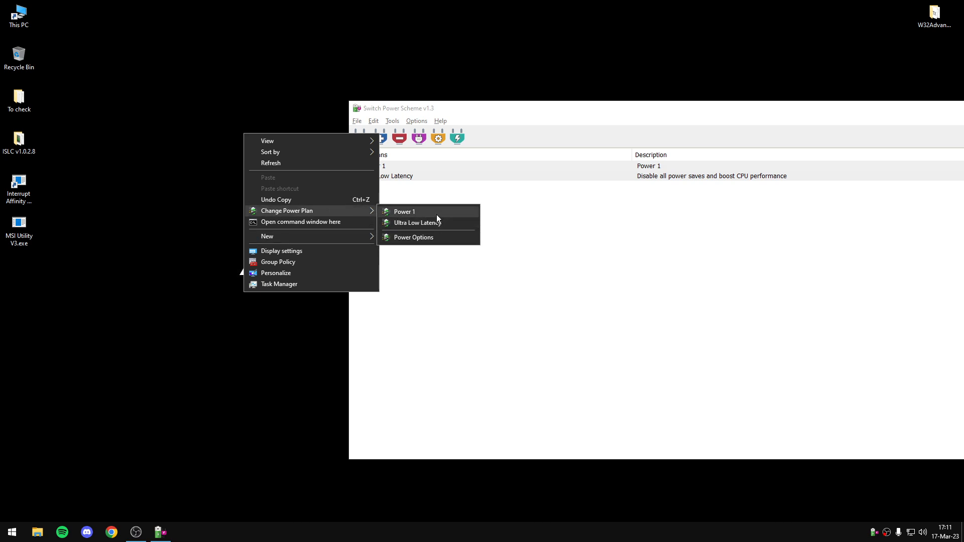
mouse_move(421, 223)
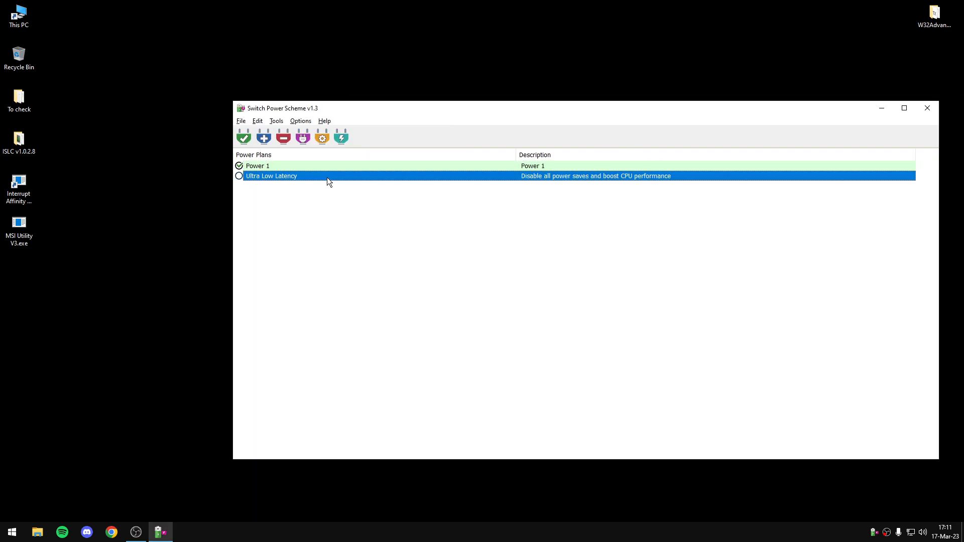
- Export the Power 1 plan to the desktop as Power 1.pow
click(257, 166)
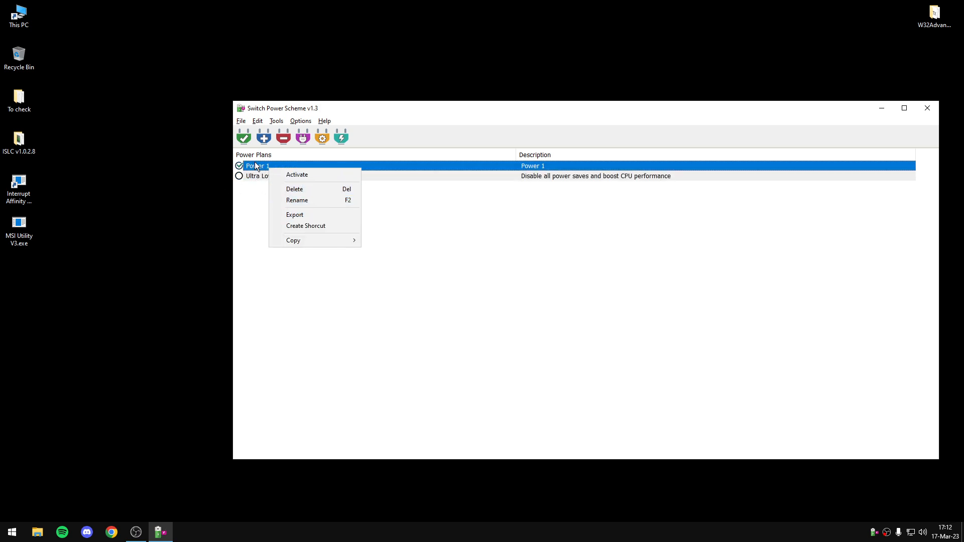
mouse_move(294, 215)
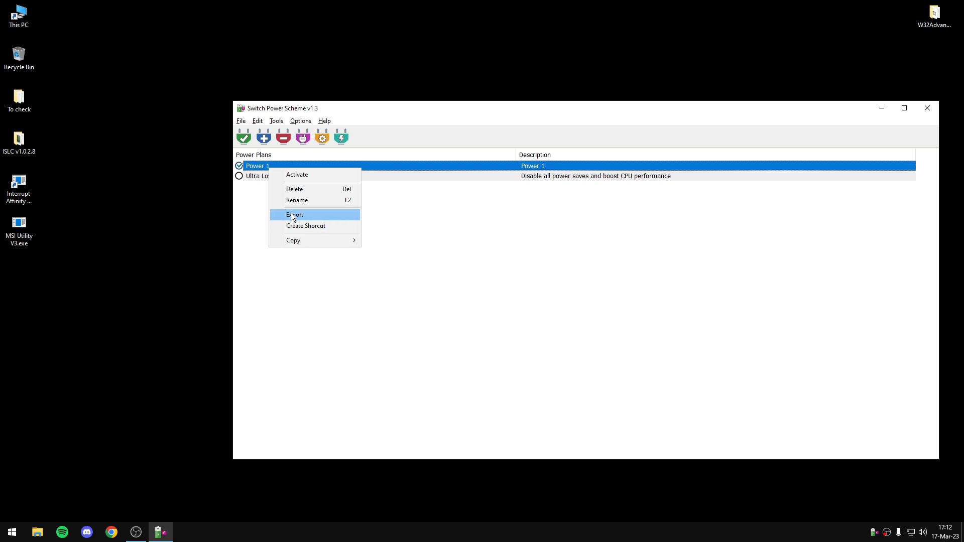
click(294, 215)
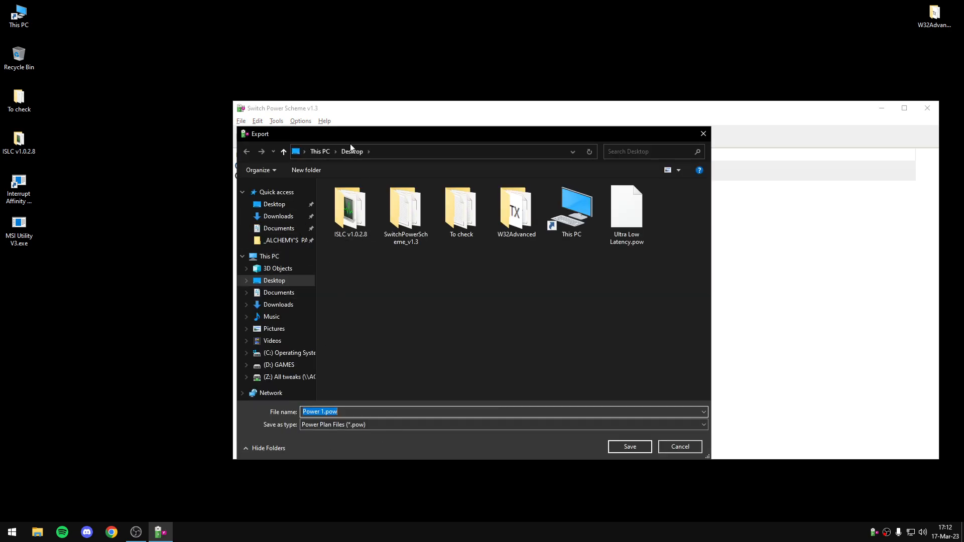
mouse_move(413, 345)
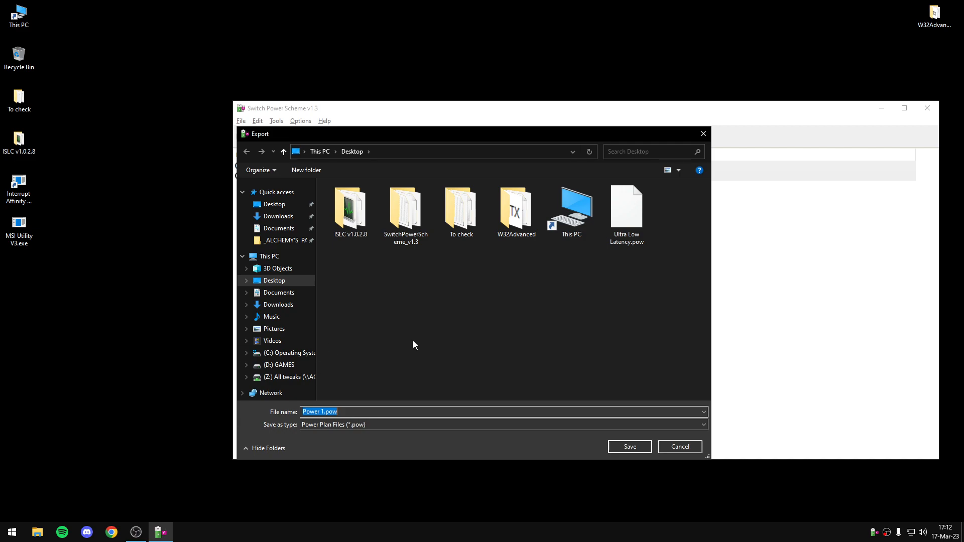
click(629, 446)
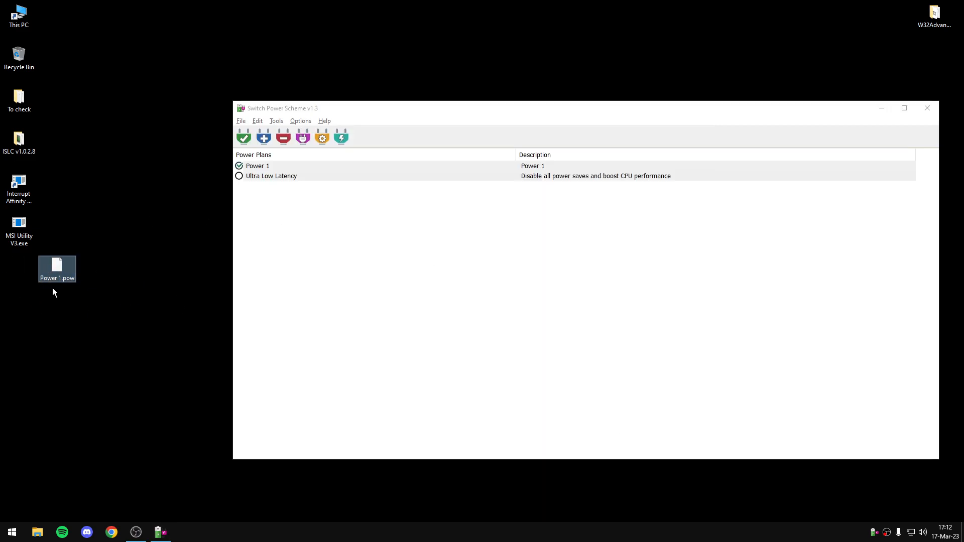
mouse_move(132, 300)
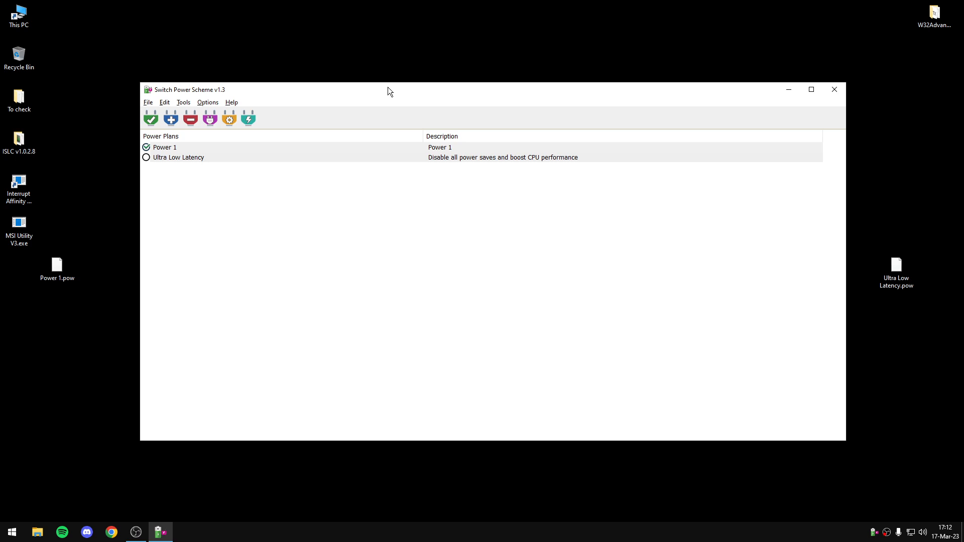
- Delete the Ultra Low Latency plan, leaving Power 1 as the only plan
right_click(179, 158)
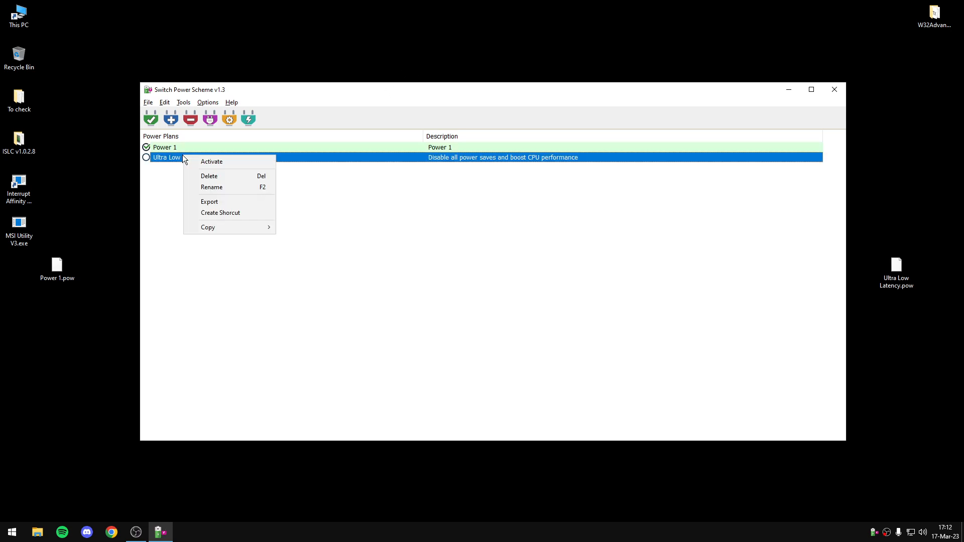
click(209, 177)
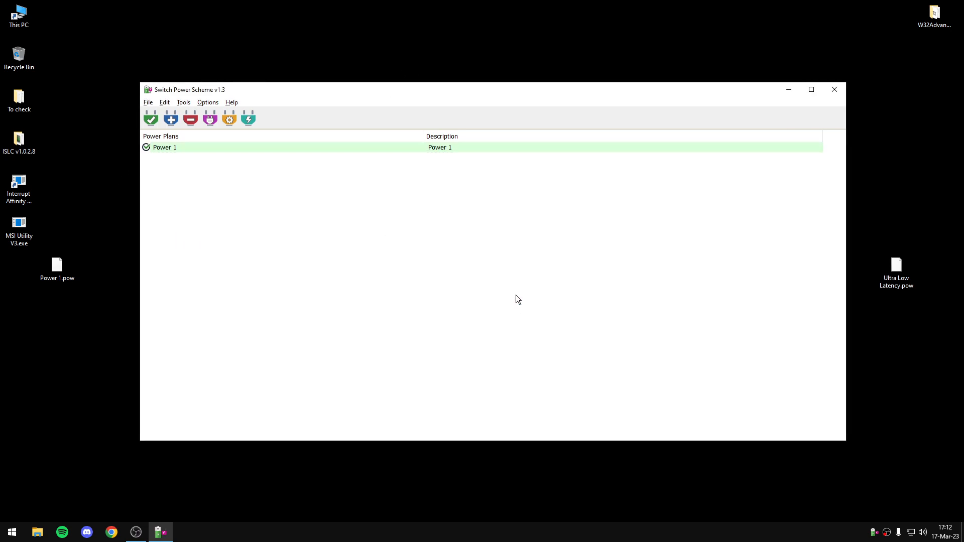